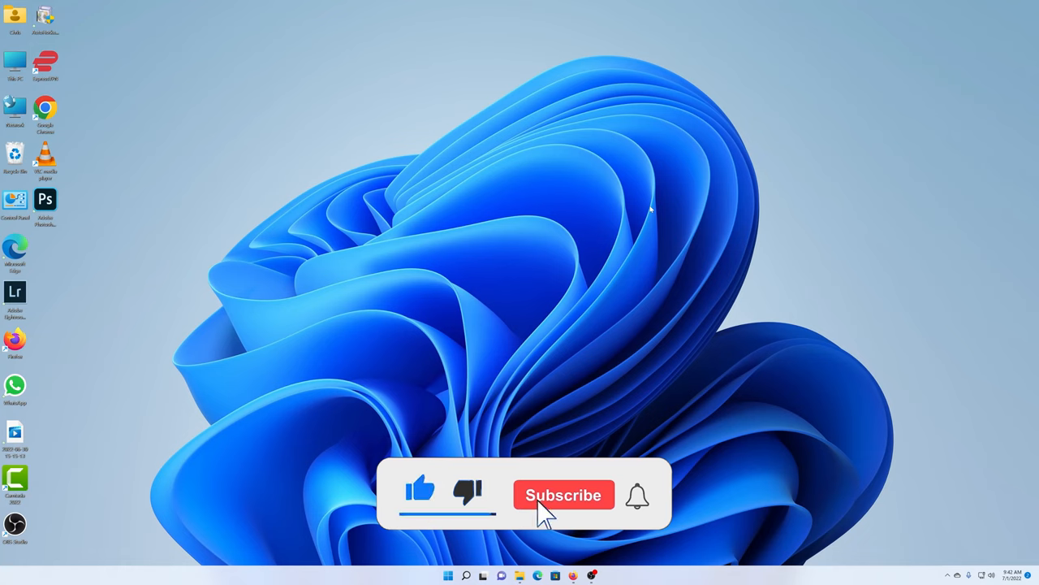
Open This PC to list the computer's drives and their free space
click(563, 493)
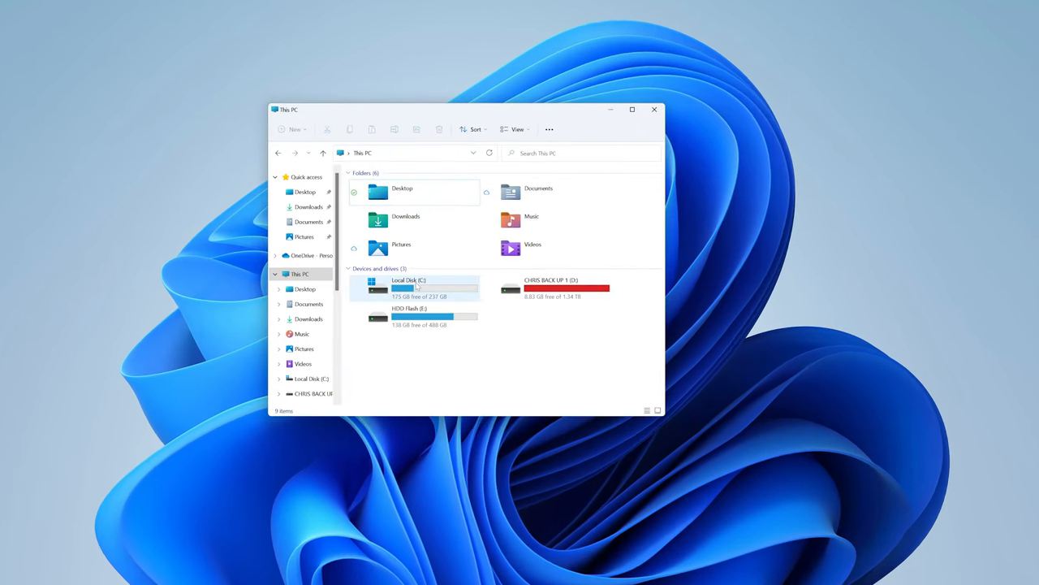
mouse_move(419, 289)
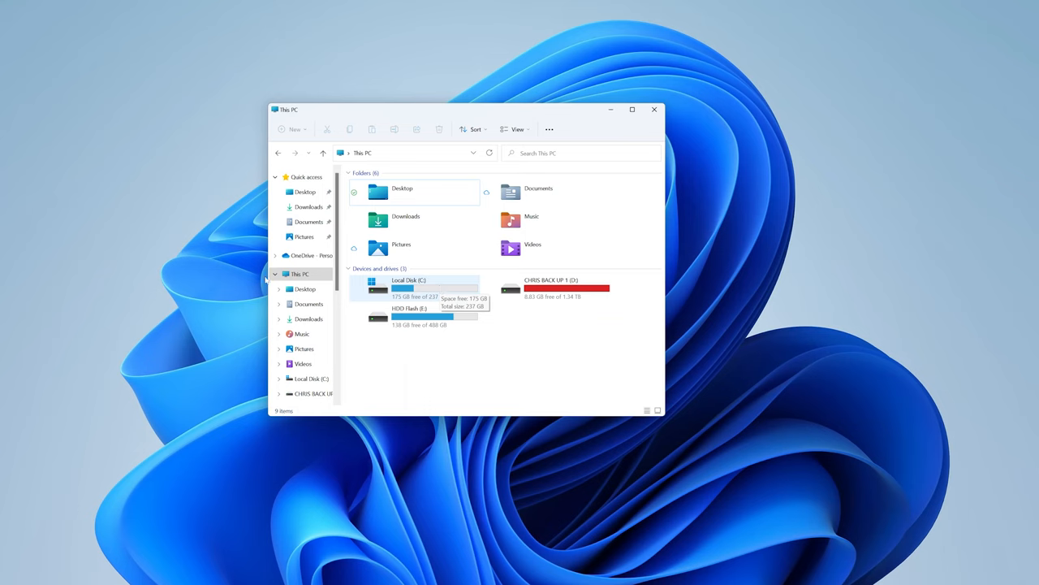
mouse_move(545, 292)
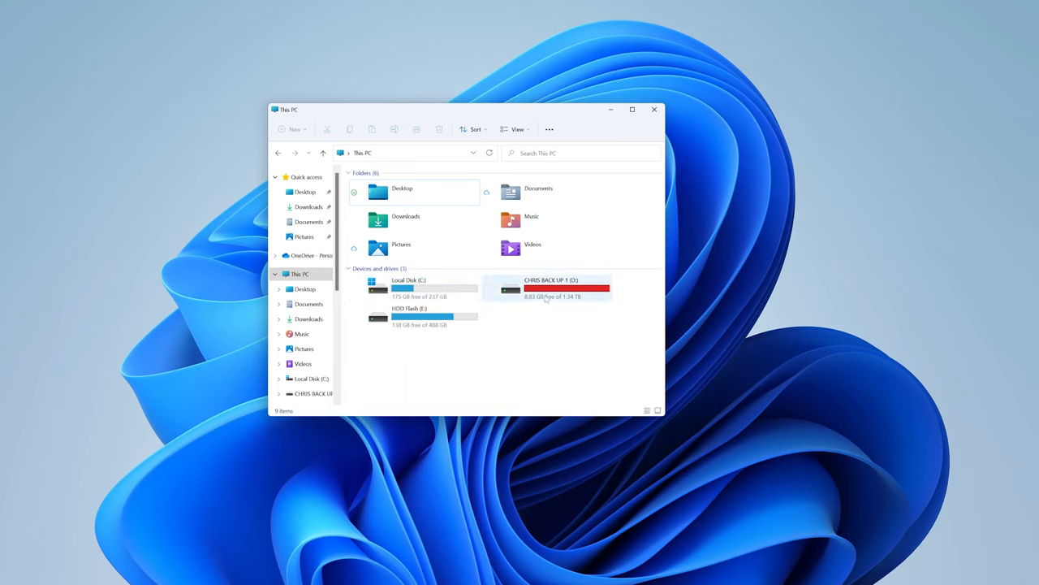
mouse_move(549, 292)
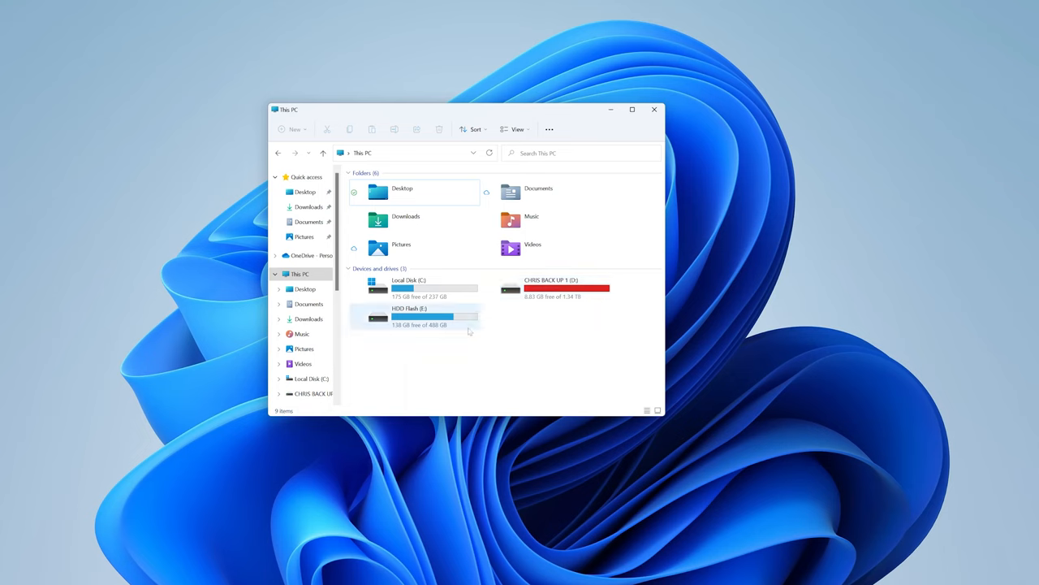
mouse_move(431, 317)
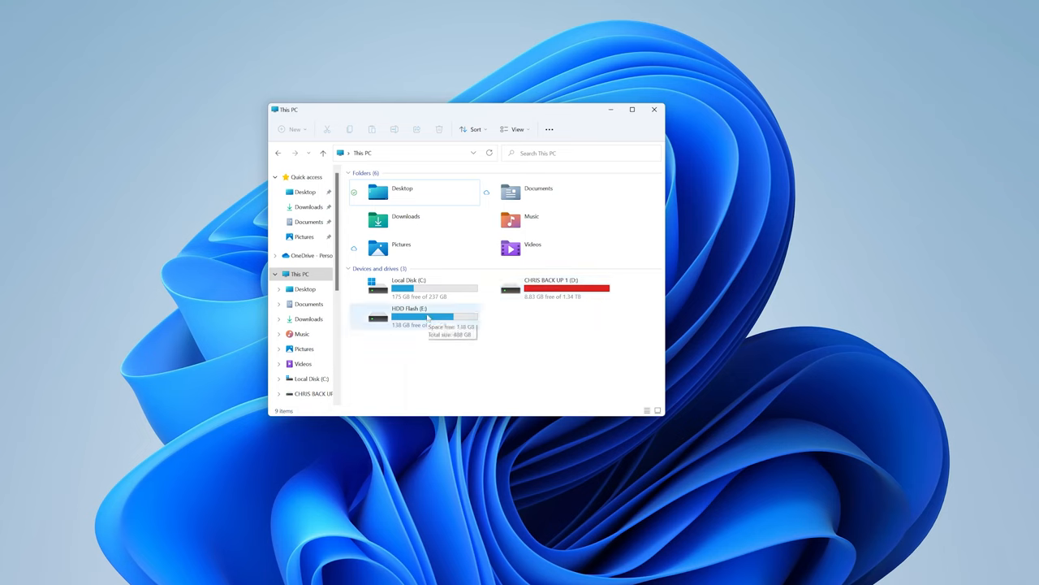
mouse_move(456, 296)
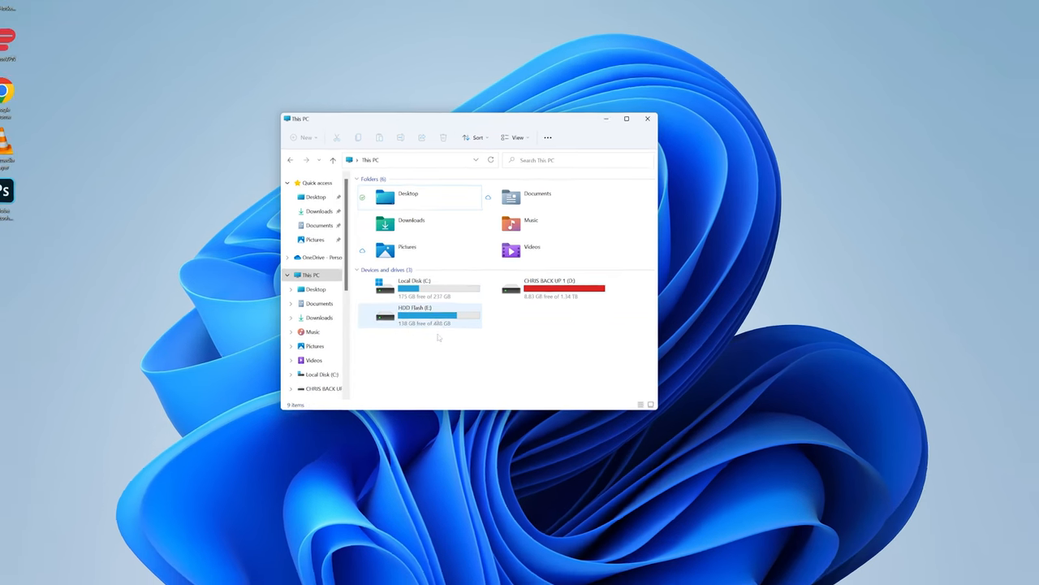
Search for cmd and bring up Command Prompt's Run as administrator options
click(646, 118)
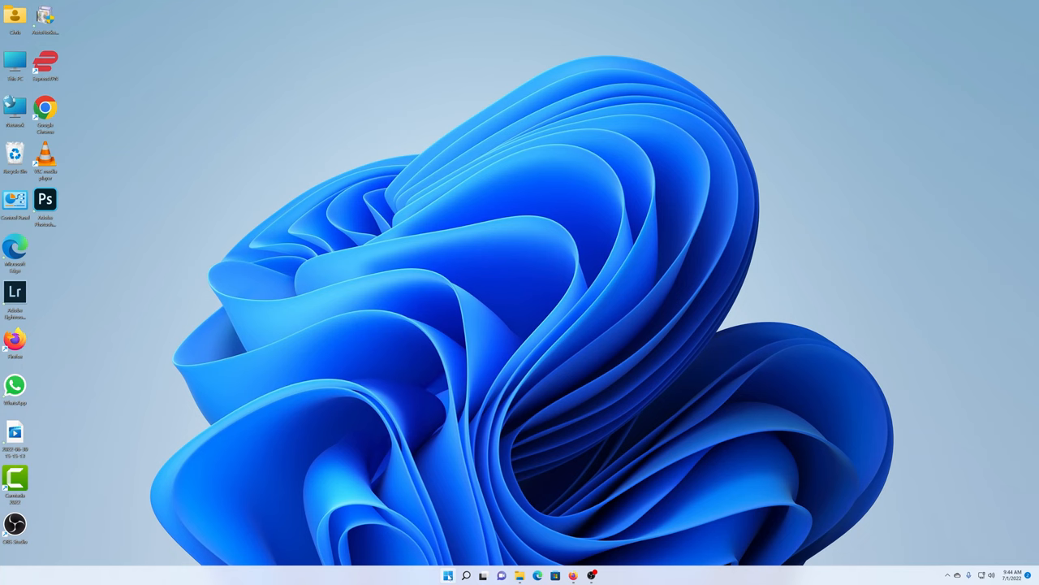
click(437, 575)
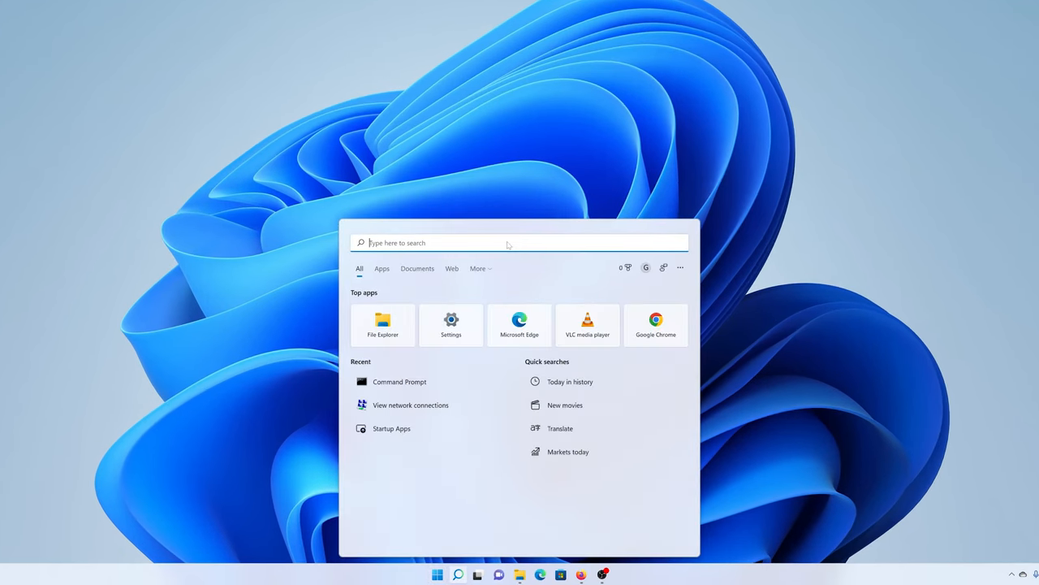
text(cmd)
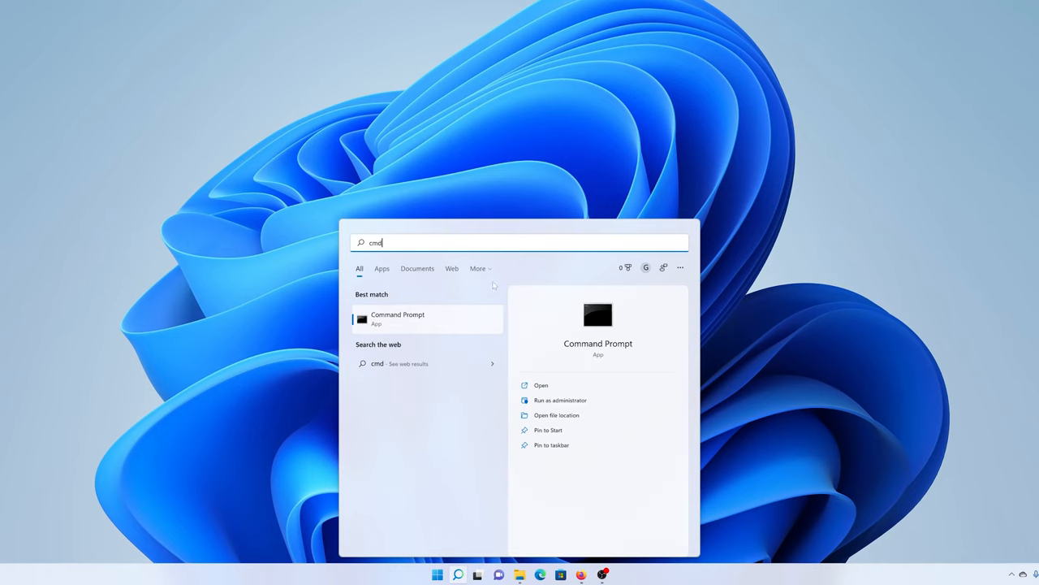
mouse_move(436, 323)
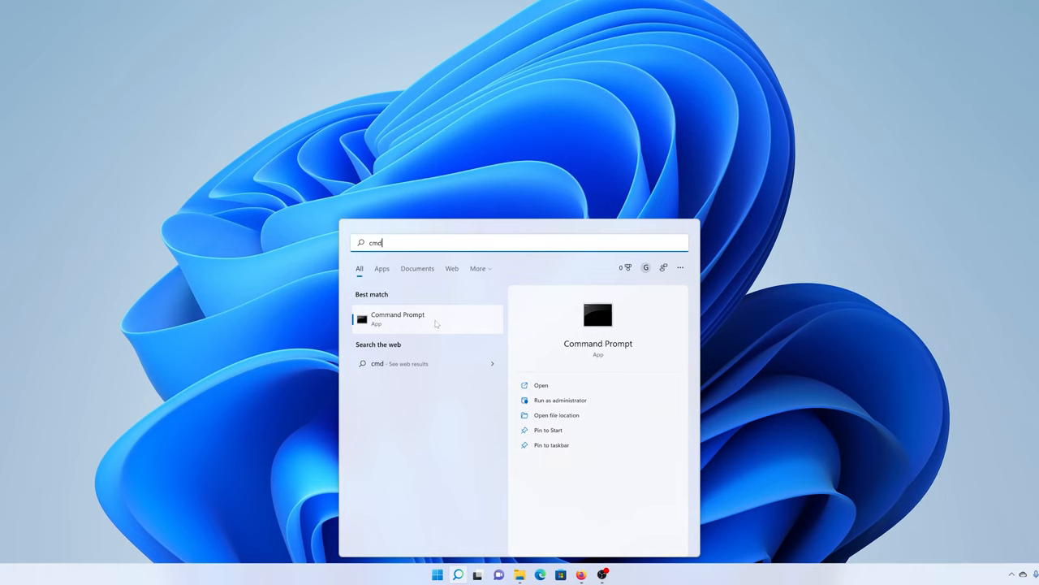
right_click(398, 319)
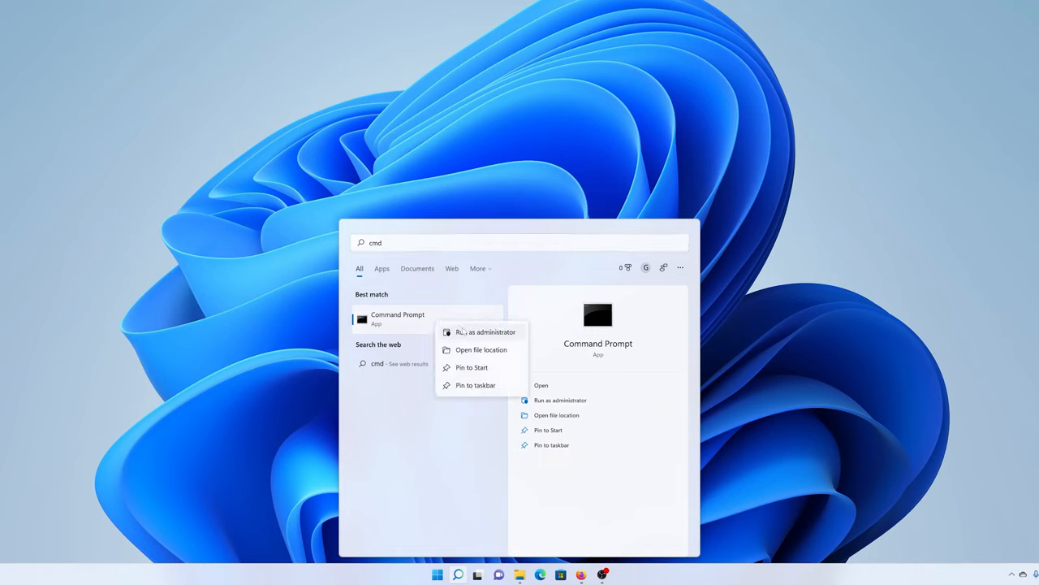
mouse_move(484, 331)
text(winsat)
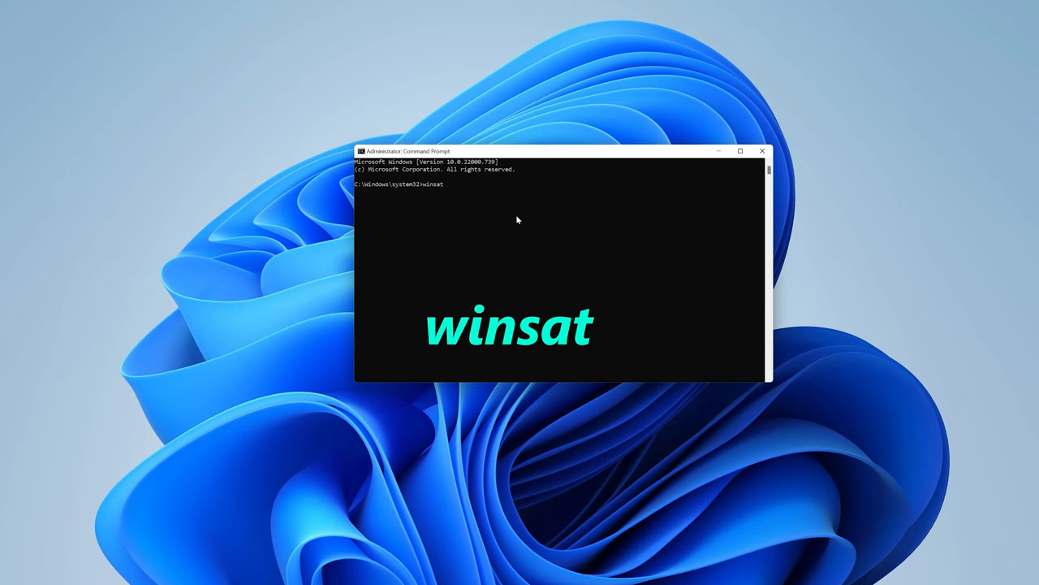
Run winsat disk to measure drive C's read and write speeds
text(disk)
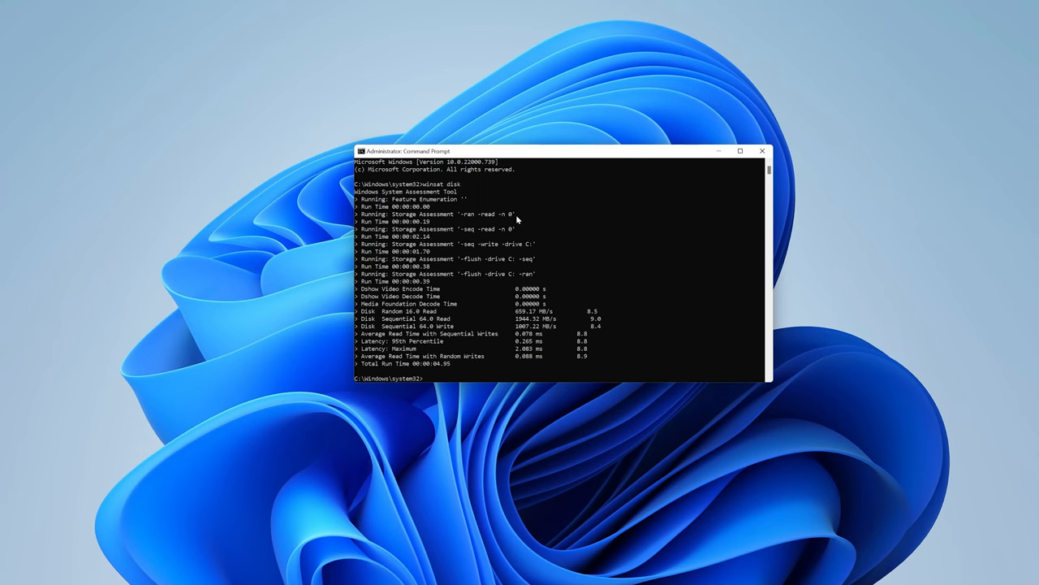
mouse_move(478, 325)
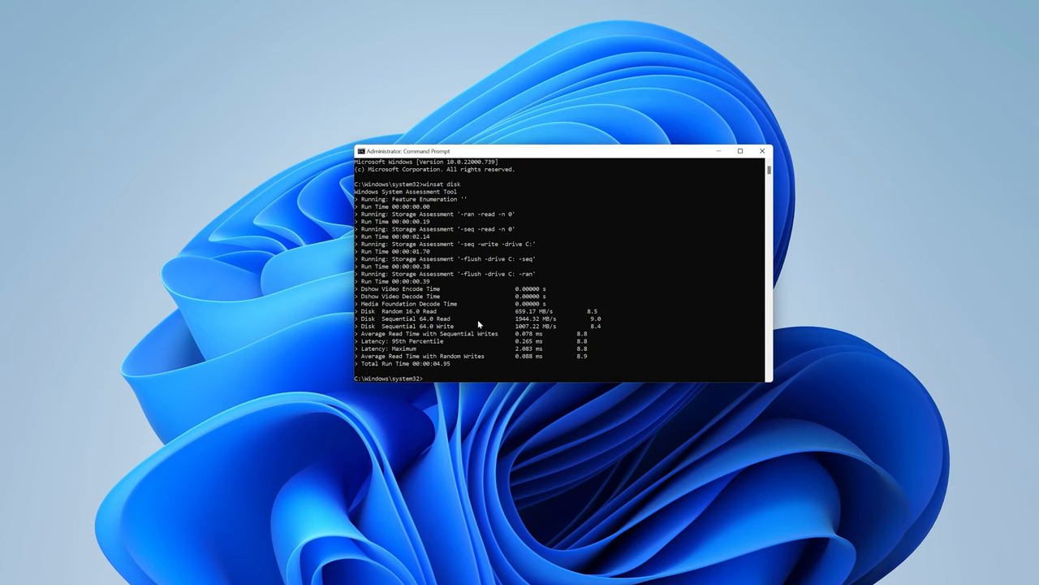
mouse_move(537, 328)
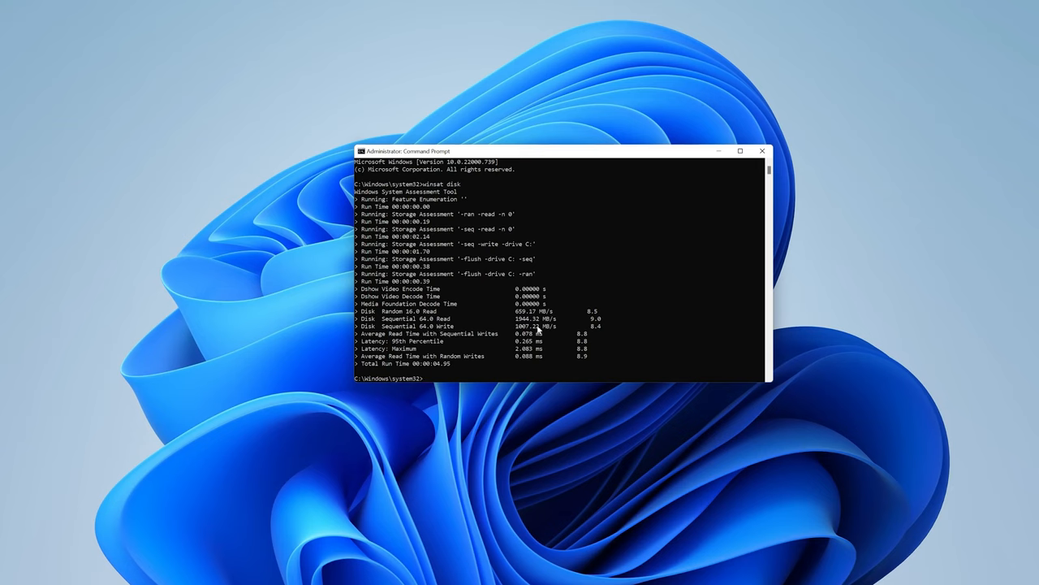
mouse_move(630, 377)
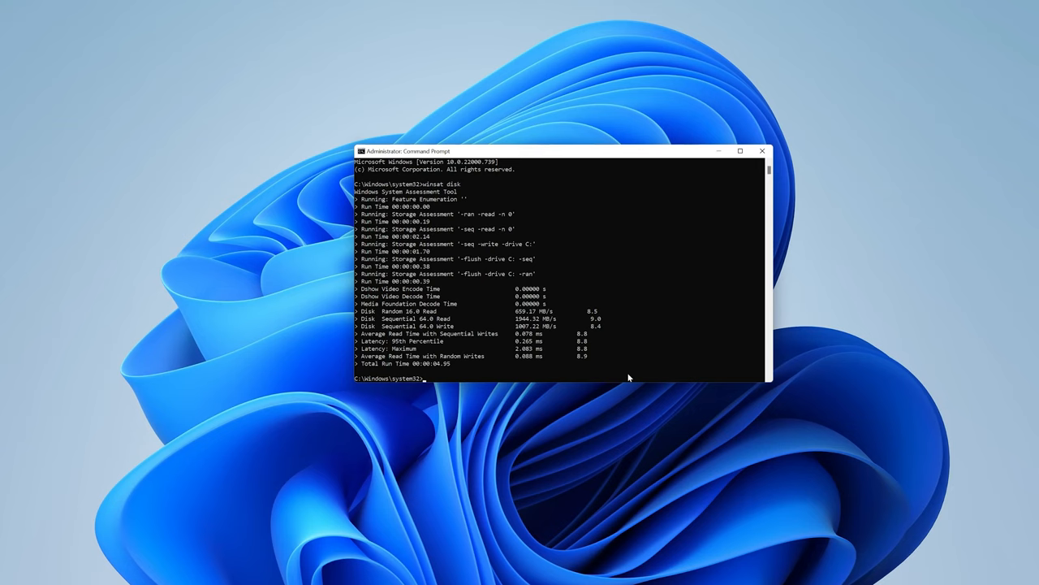
Run winsat disk -drive d to measure drive D's read and write speeds
text(winsat)
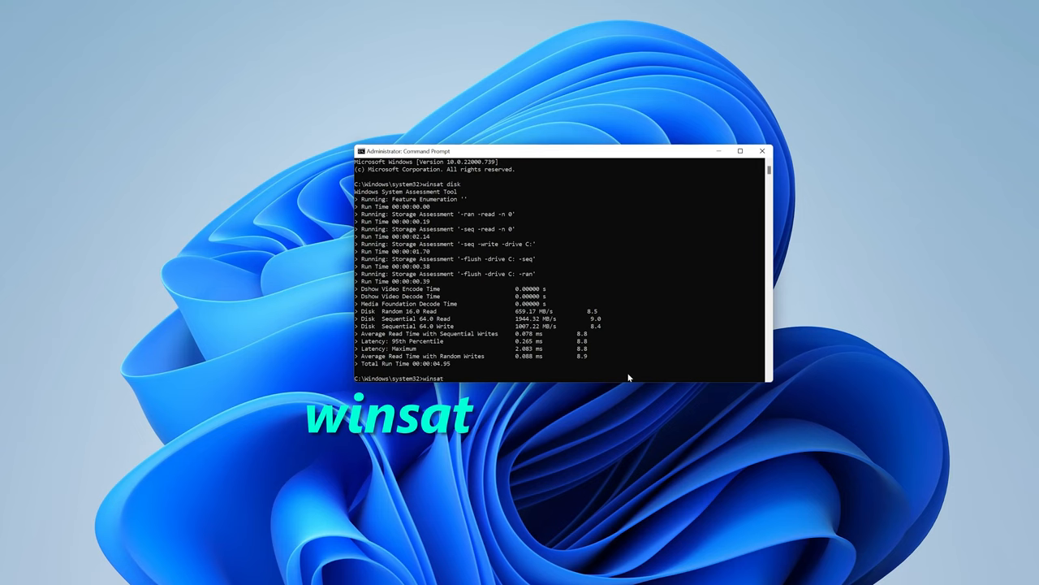
text(disk -drive)
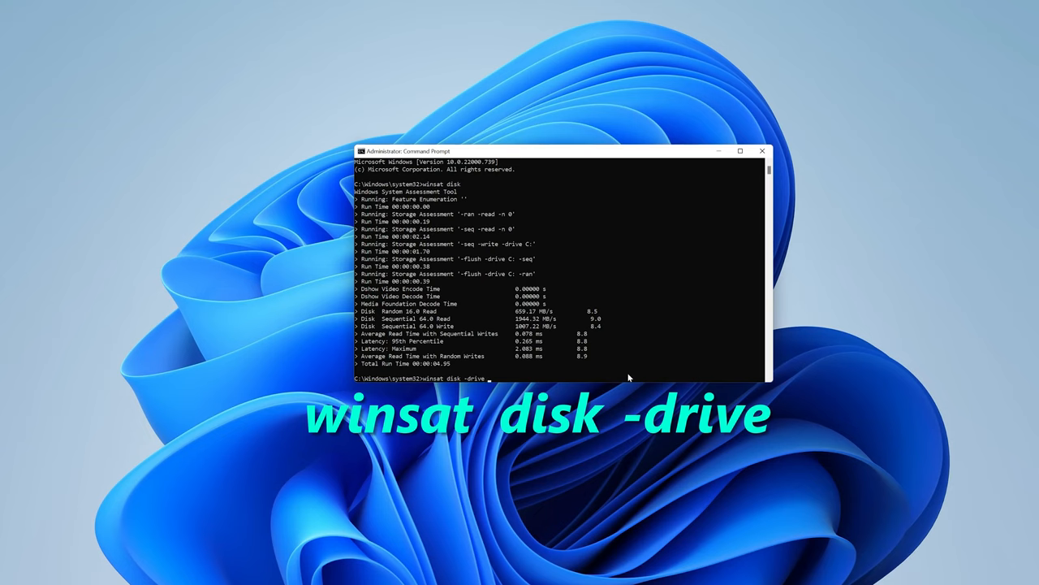
text(d)
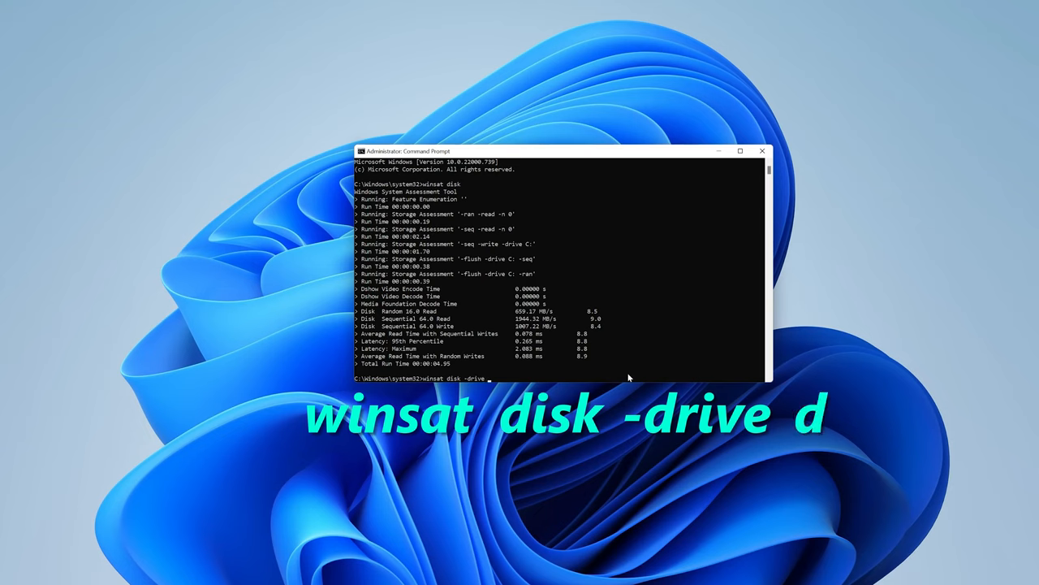
key(enter)
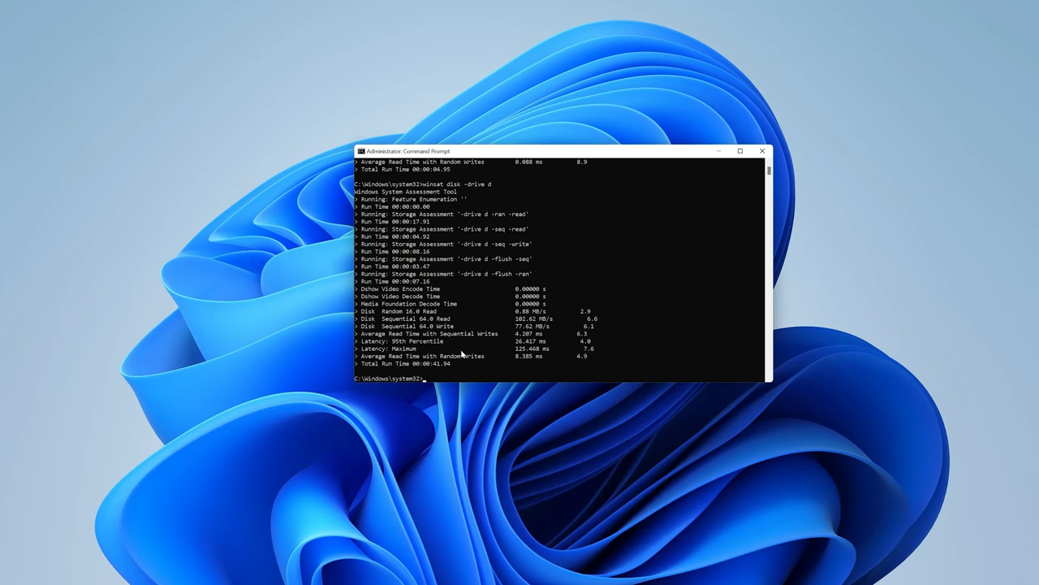
mouse_move(529, 328)
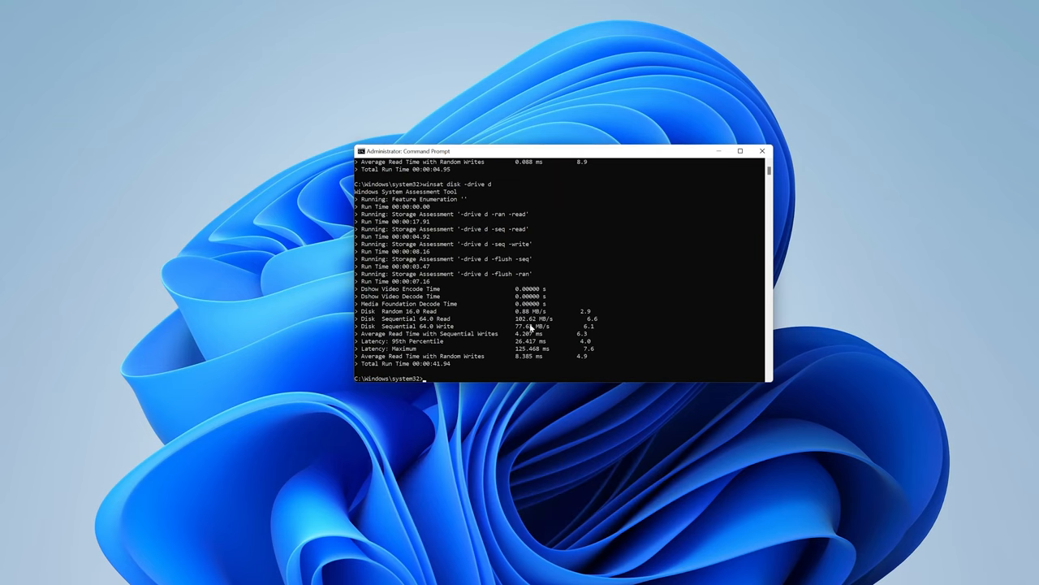
mouse_move(529, 339)
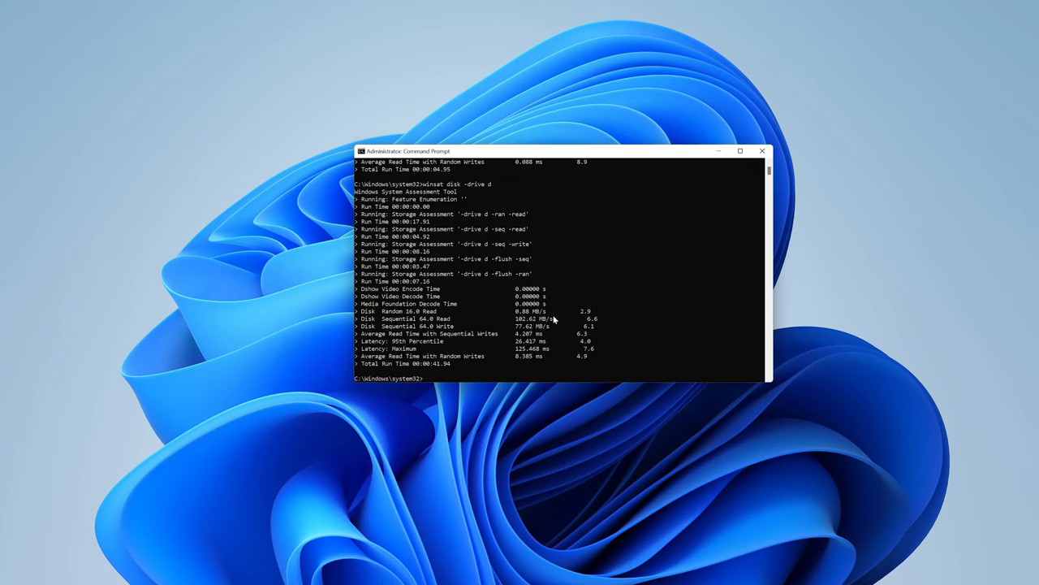
Run winsat disk -drive e to measure drive E's read and write speeds
text(winsat)
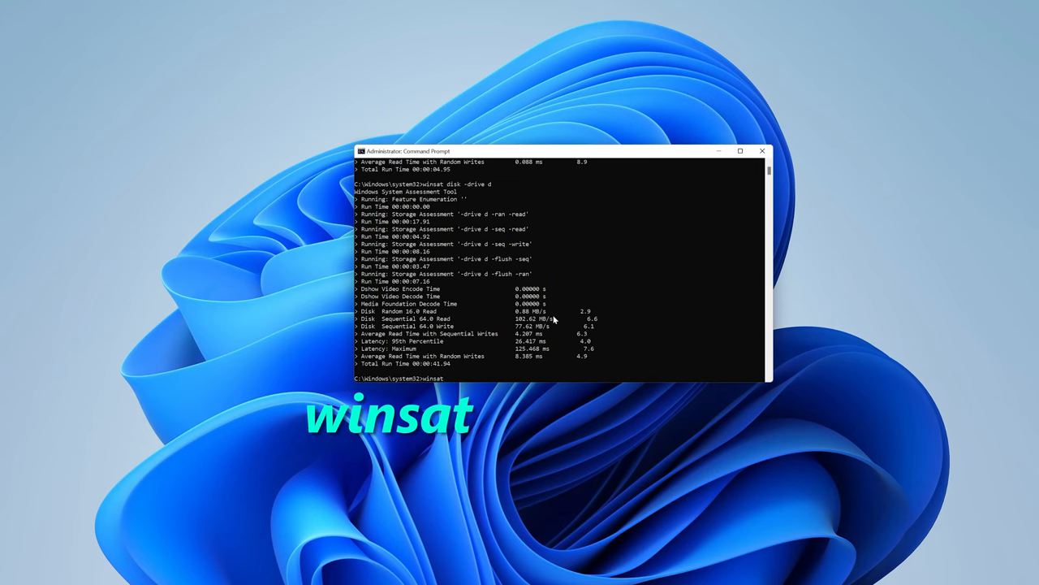
text(disk -driv)
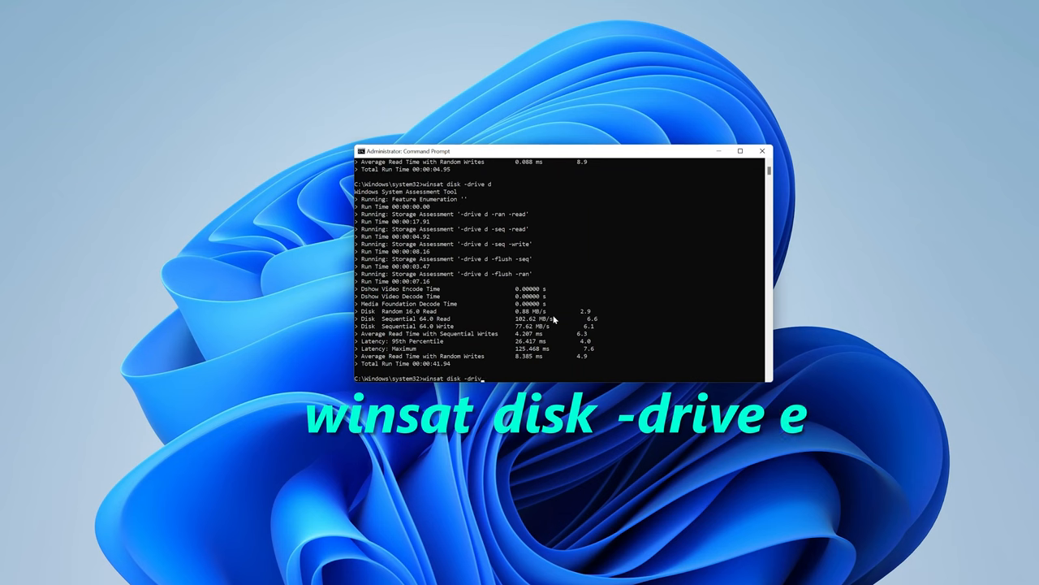
text(e e)
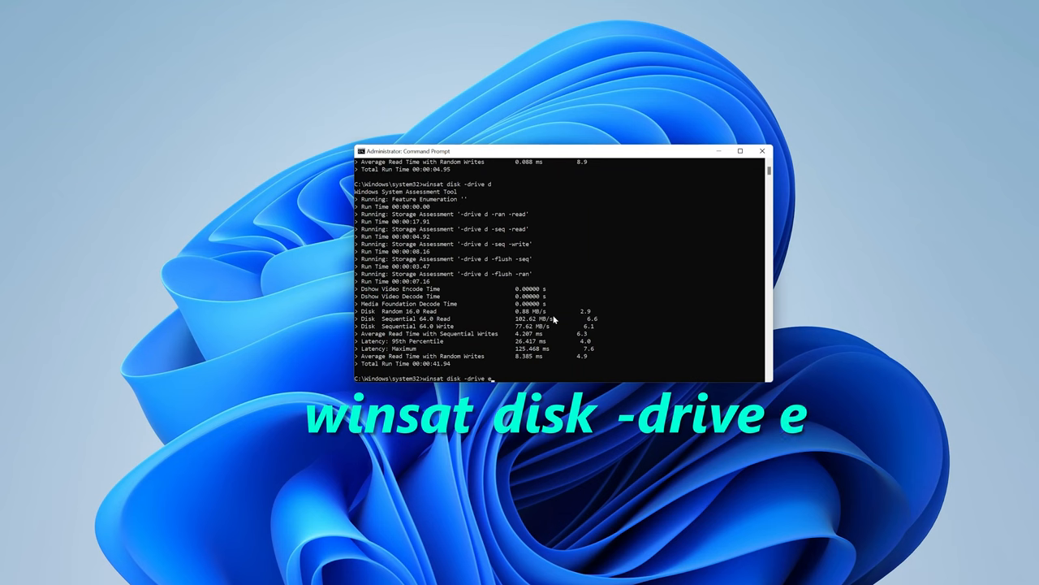
key(enter)
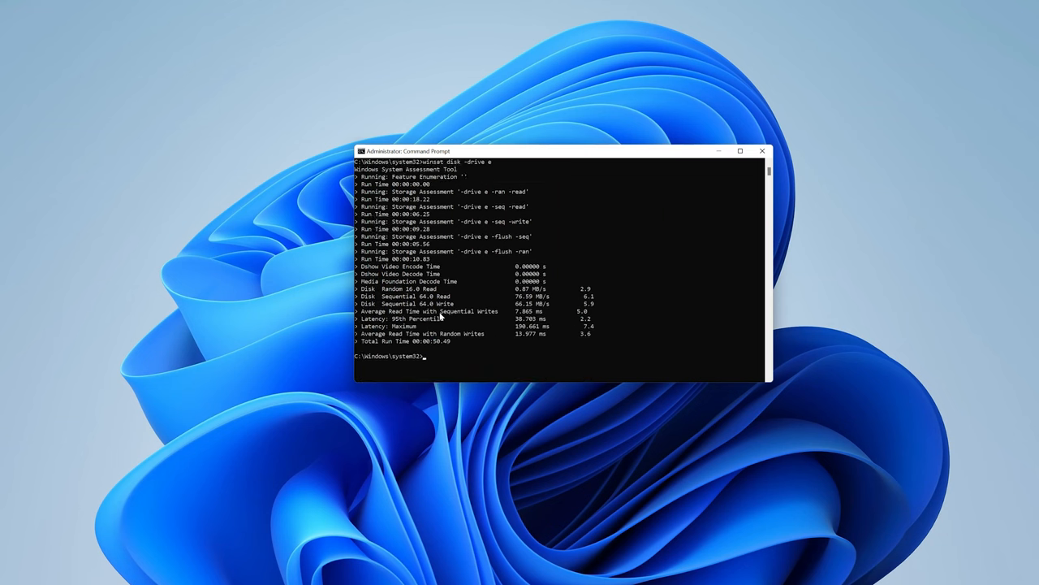
mouse_move(526, 306)
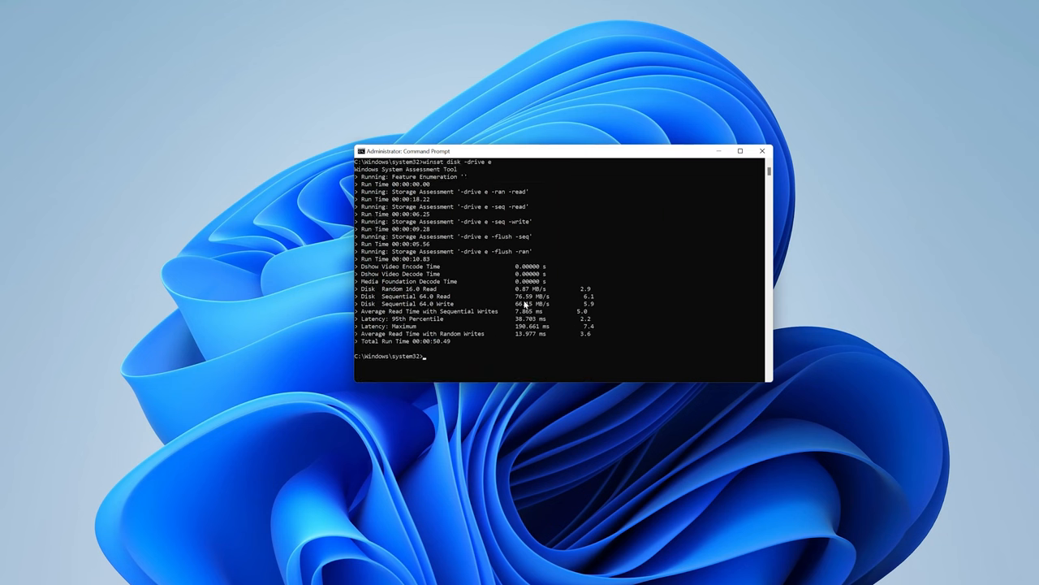